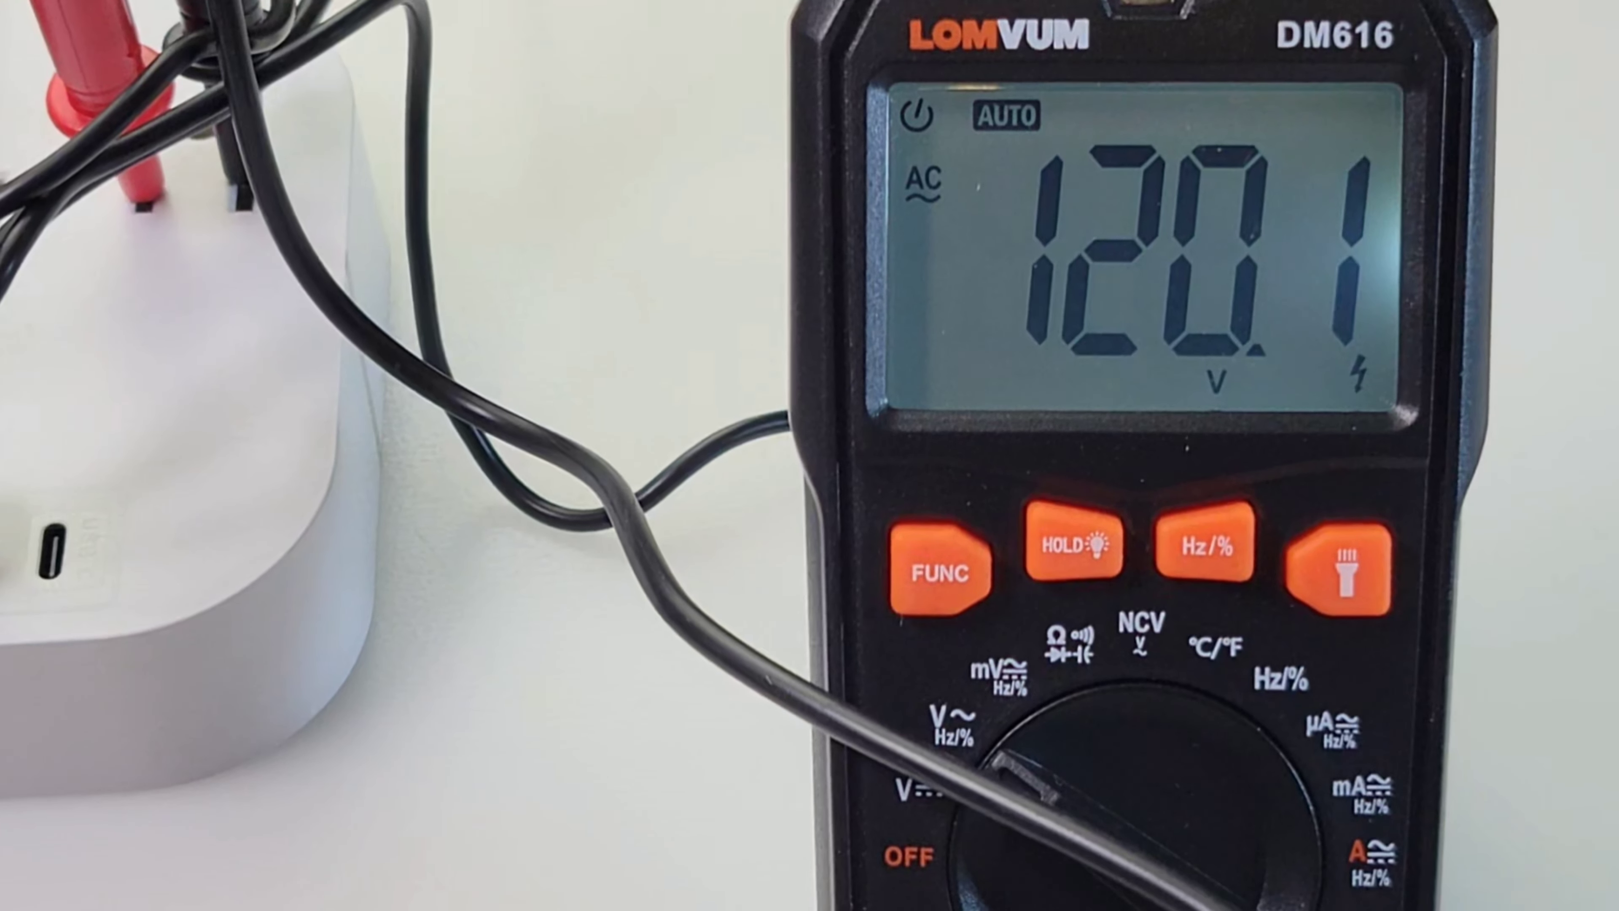
{"action": "left_click", "coordinate": [1204, 543]}
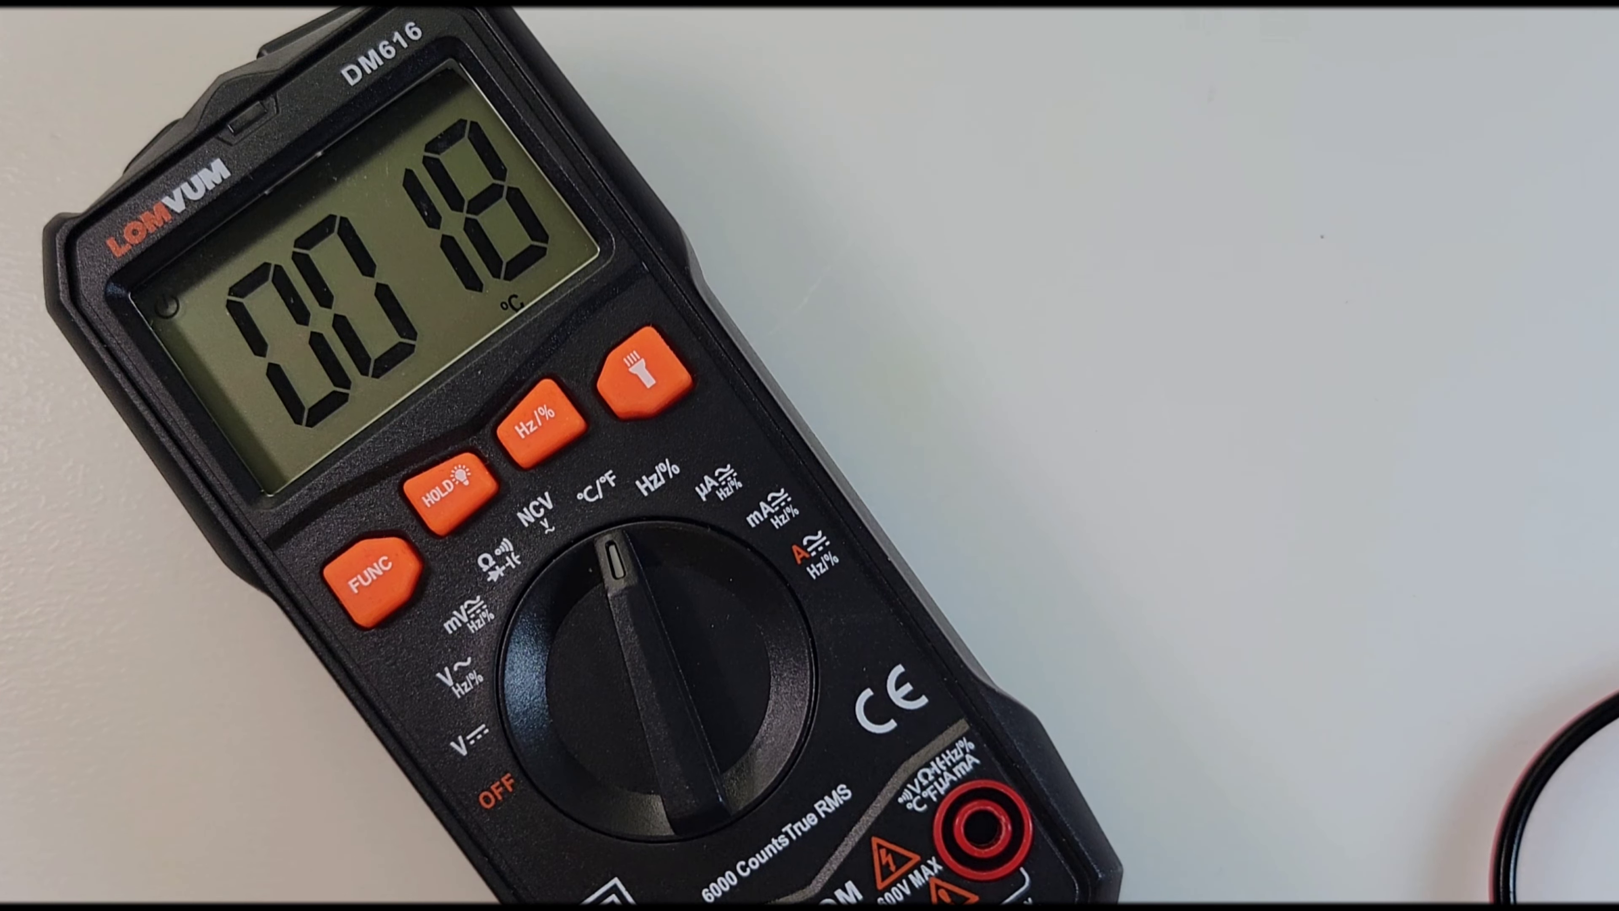
{"action": "left_click", "coordinate": [372, 573]}
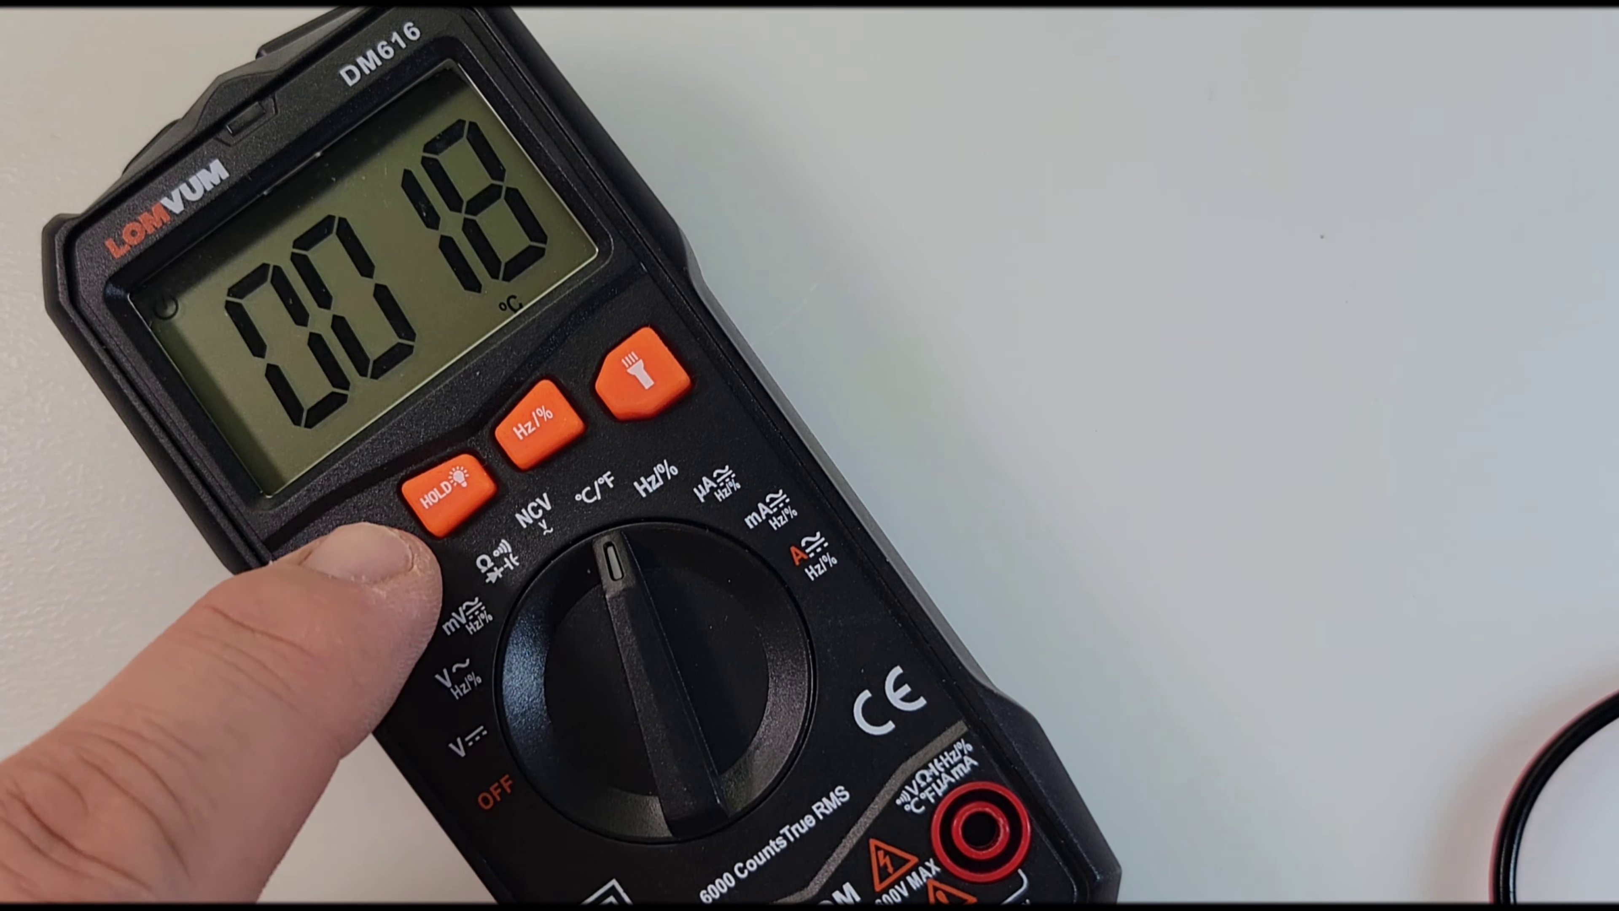